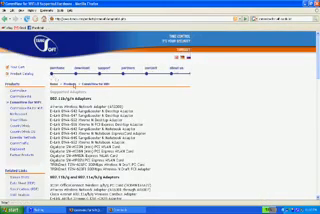
- Scroll down through the rest of the web page before closing Internet Explorer
{"action": "scroll", "scroll_direction": "down", "scroll_amount": 3}
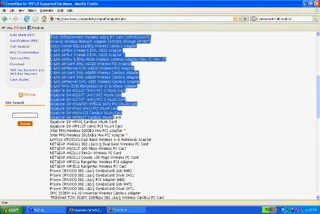
{"action": "scroll", "scroll_direction": "down", "scroll_amount": 3}
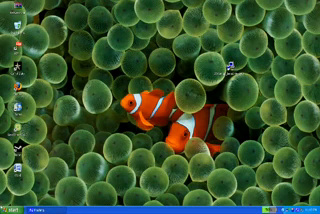
- Bring up Device Manager so the hardware device tree is displayed
{"action": "left_click", "coordinate": [18, 204]}
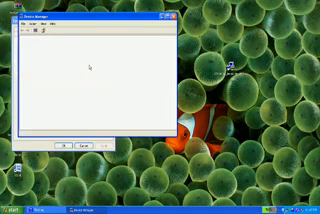
{"action": "left_click", "coordinate": [20, 38]}
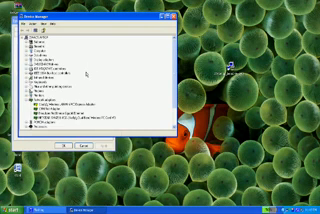